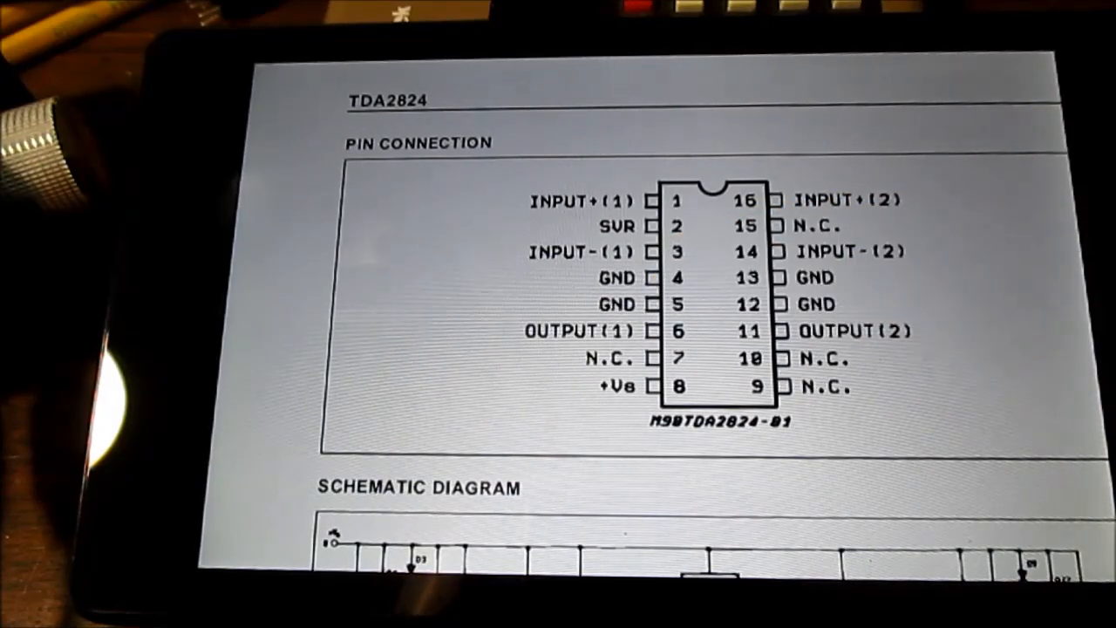
{"action": "scroll", "scroll_direction": "down", "scroll_amount": 3}
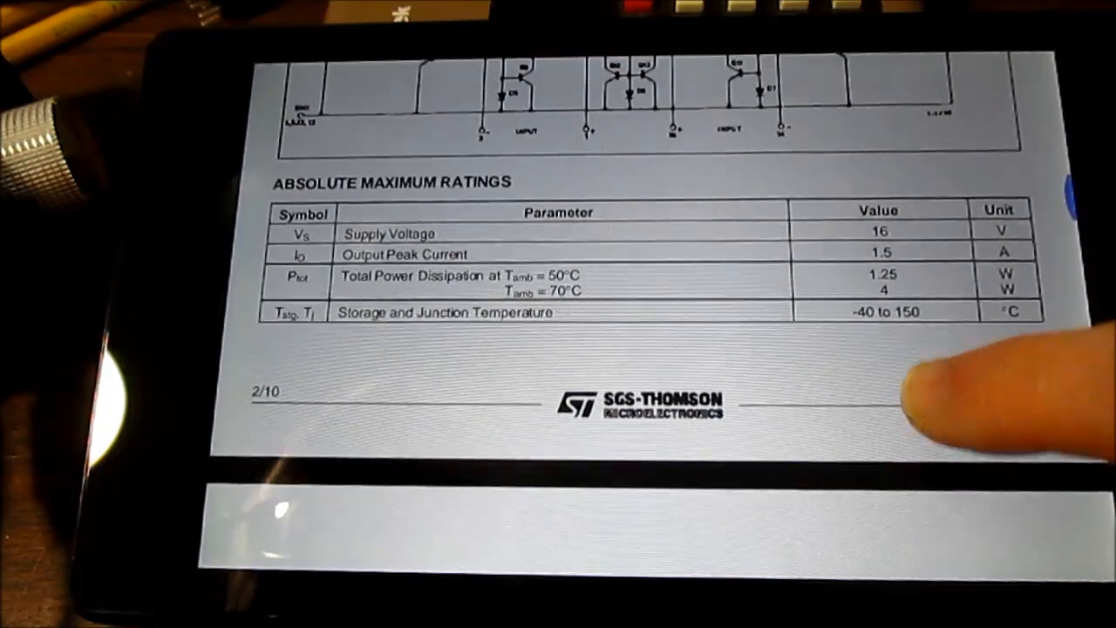
{"action": "scroll", "scroll_direction": "up", "scroll_amount": 3}
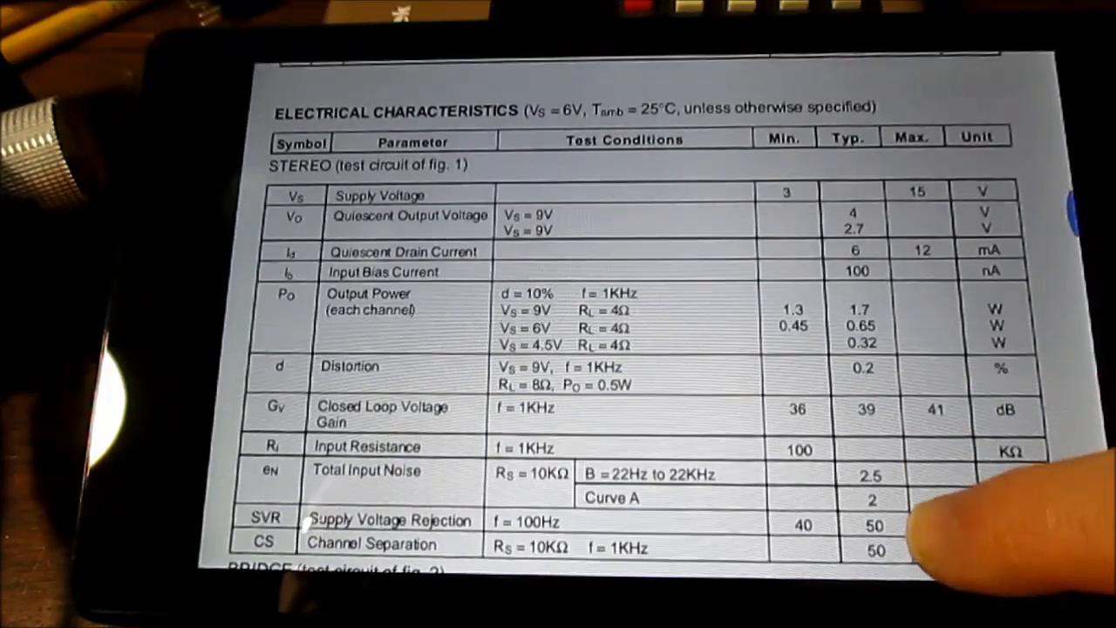
{"action": "scroll", "scroll_direction": "down", "scroll_amount": 3}
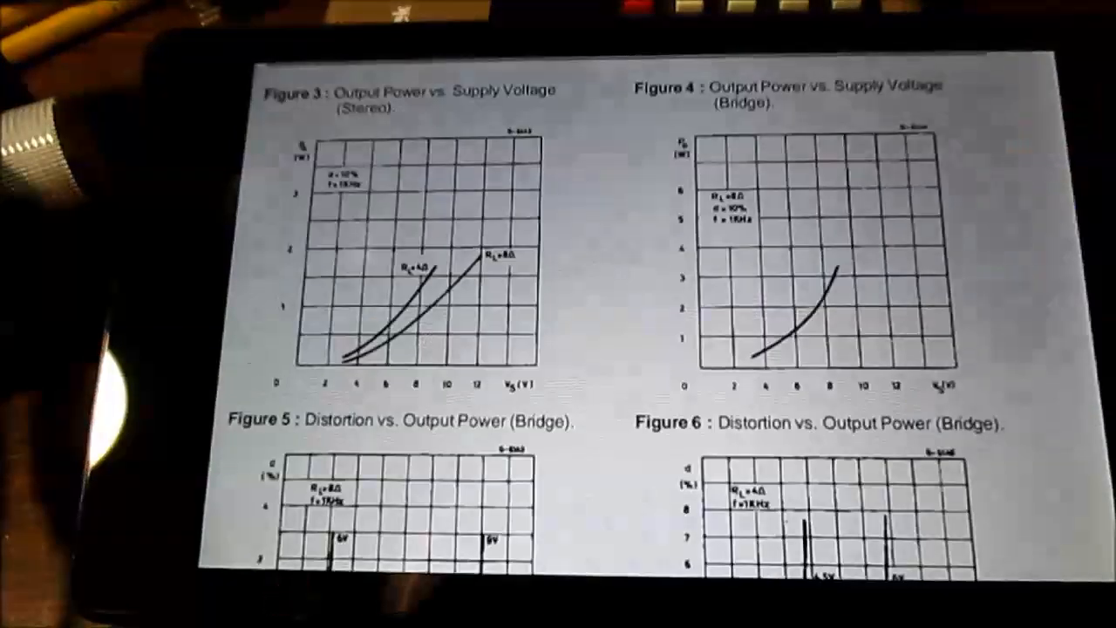
{"action": "scroll", "scroll_direction": "down", "scroll_amount": 3}
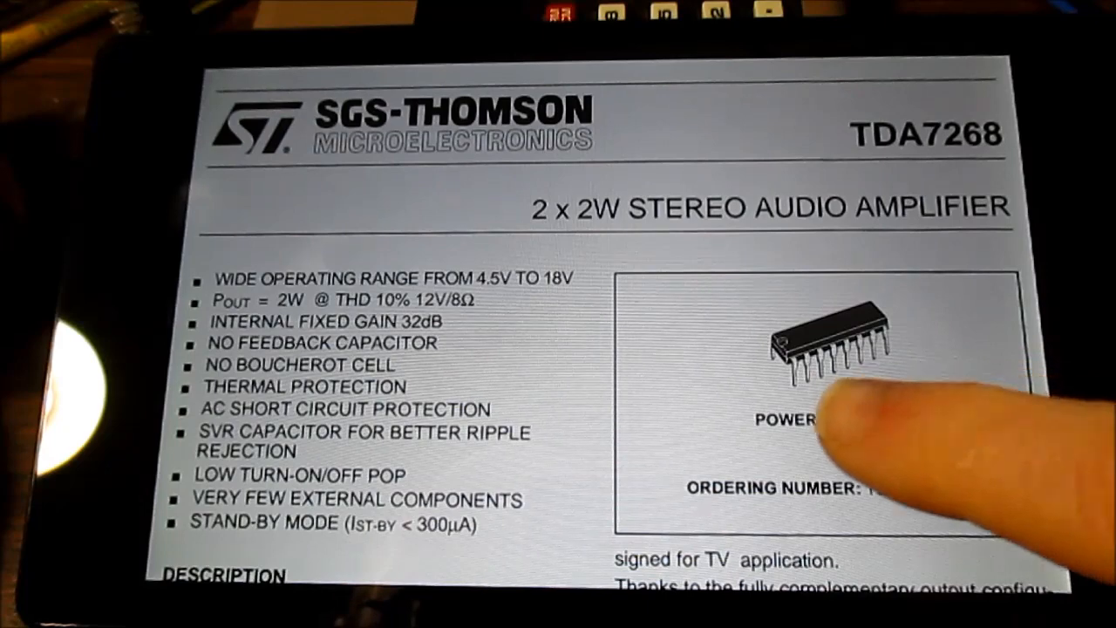
{"action": "scroll", "scroll_direction": "down", "scroll_amount": 3}
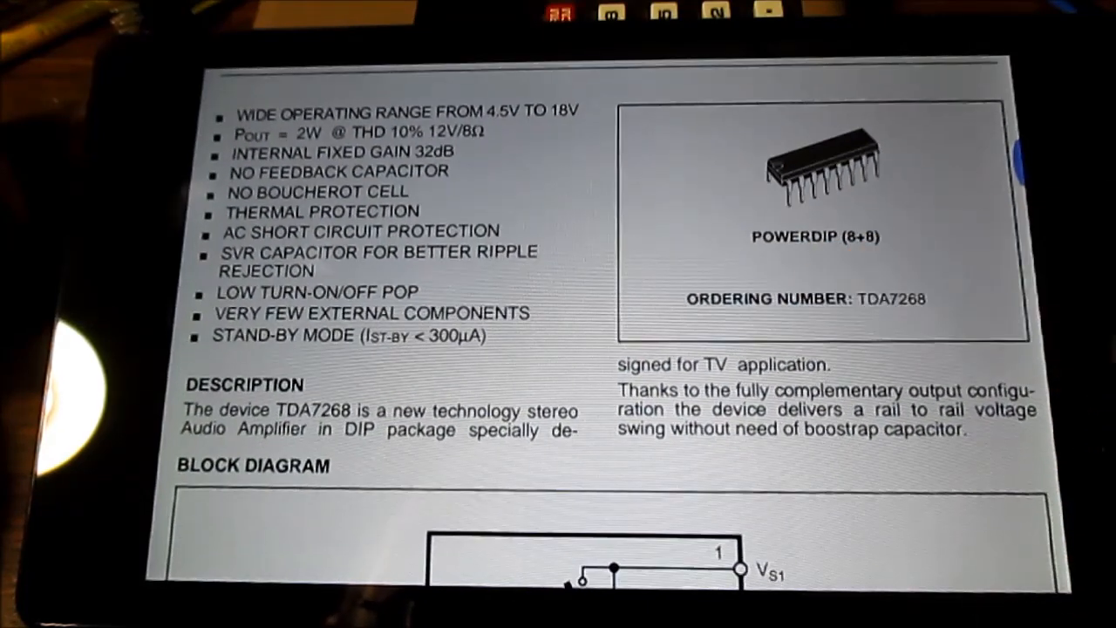
{"action": "scroll", "scroll_direction": "down", "scroll_amount": 3}
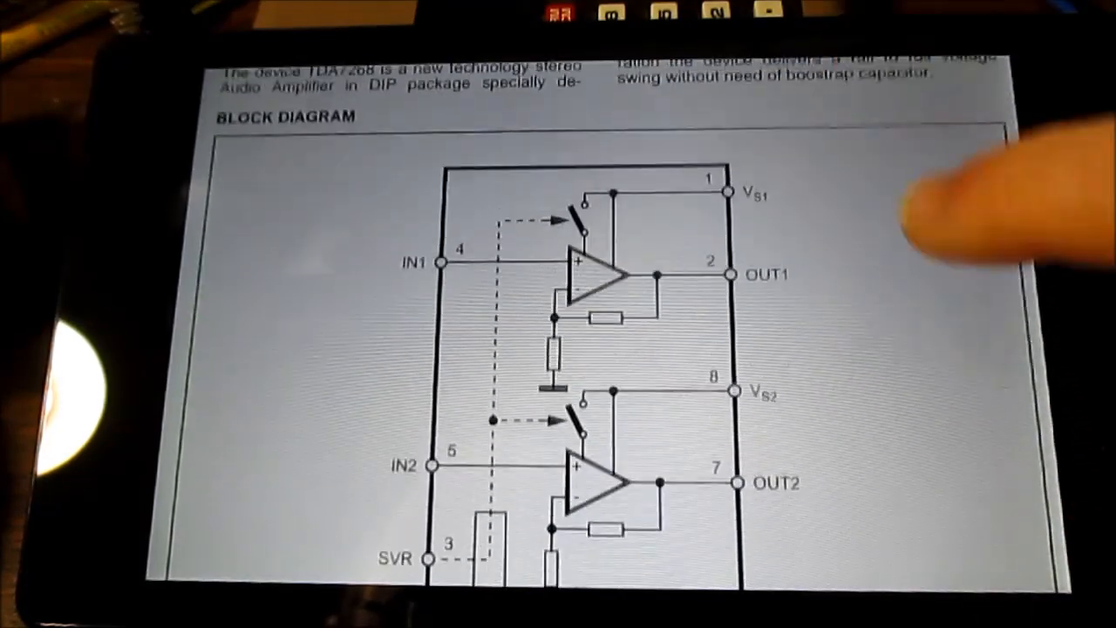
{"action": "scroll", "scroll_direction": "down", "scroll_amount": 3}
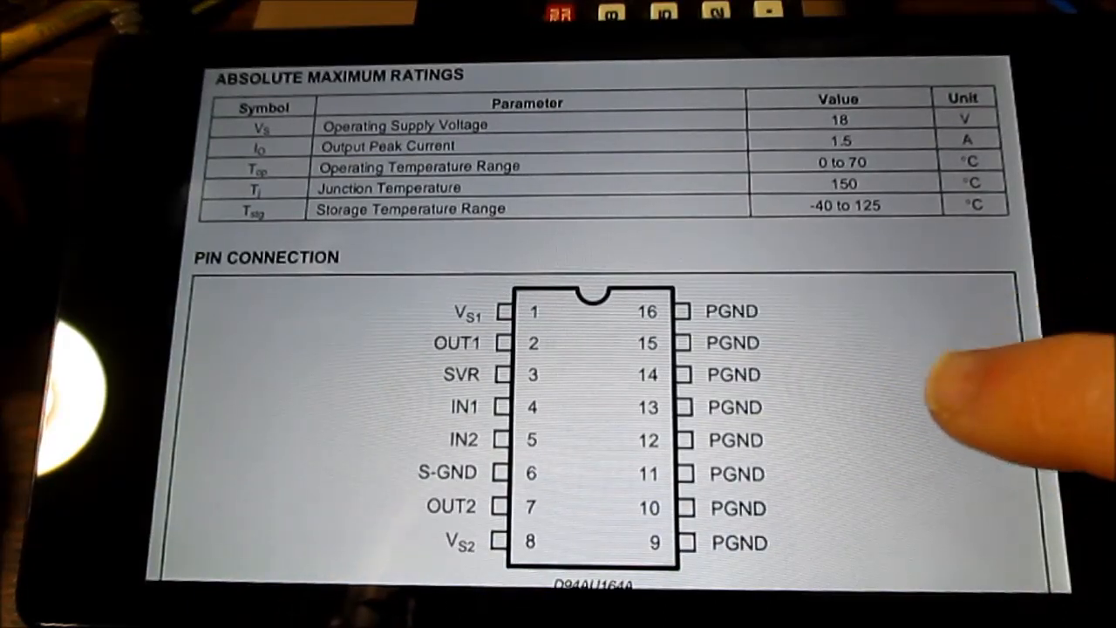
{"action": "scroll", "scroll_direction": "down", "scroll_amount": 3}
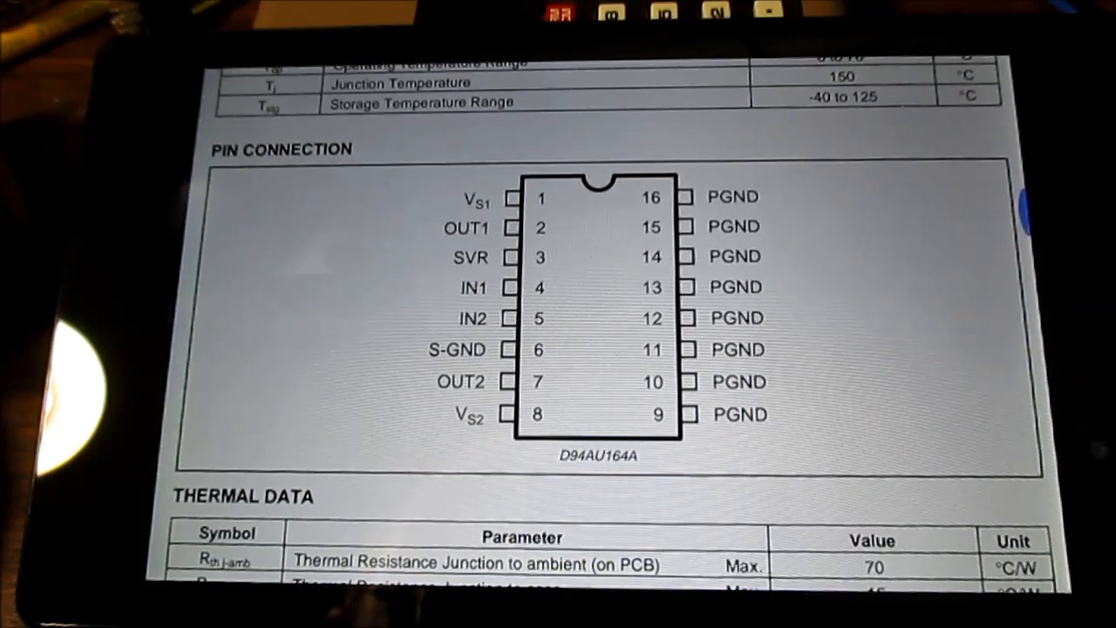